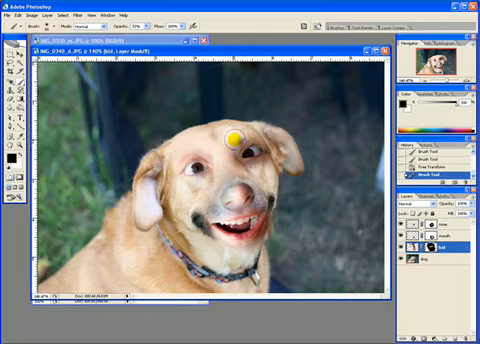
Step: Paint black on the kid layer mask around the left eye and eyebrow
drag(235, 140, 248, 180)
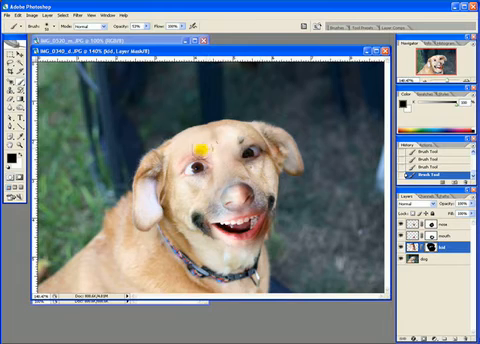
click(205, 146)
text(right eye)
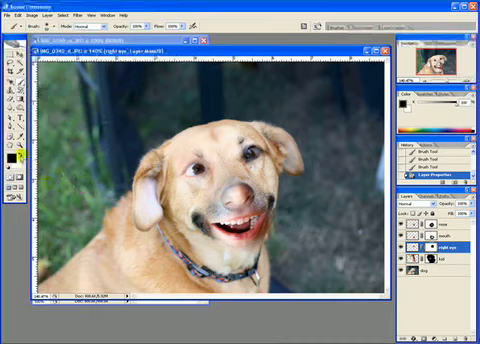
Step: Name the duplicated, masked eye layer 'right eye' in Layer Properties
click(142, 161)
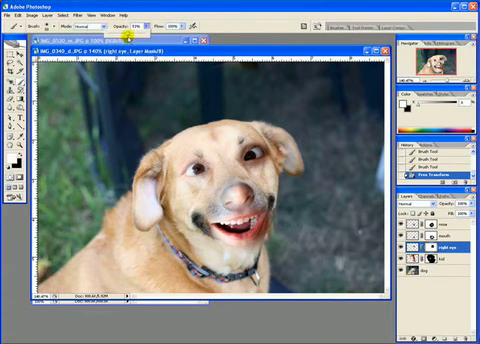
mouse_move(275, 97)
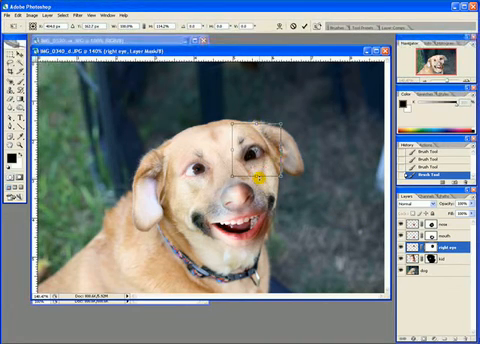
Step: Move the child's right eye into place over the dog's right eye
drag(259, 185, 231, 150)
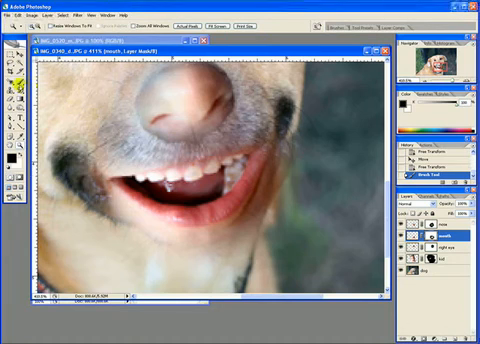
Step: Brush in the mouth layer mask and lasso around the mouth
click(225, 135)
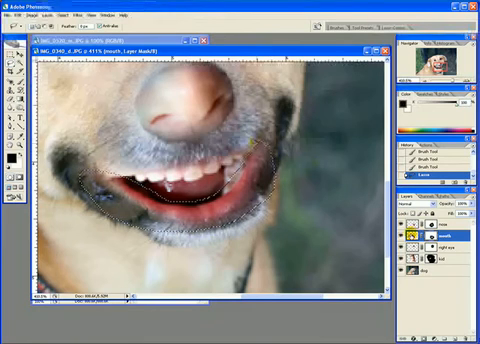
Step: Lower the Hue/Saturation Lightness to darken the selected mouth area
click(37, 14)
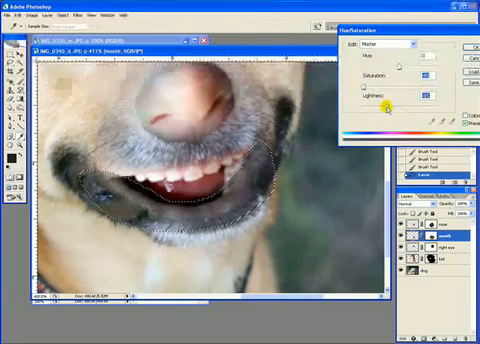
drag(385, 98, 420, 98)
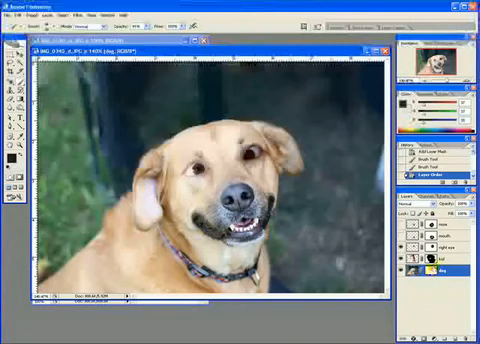
Step: Invert and touch up the kid layer mask, then select the right eye mask
click(440, 245)
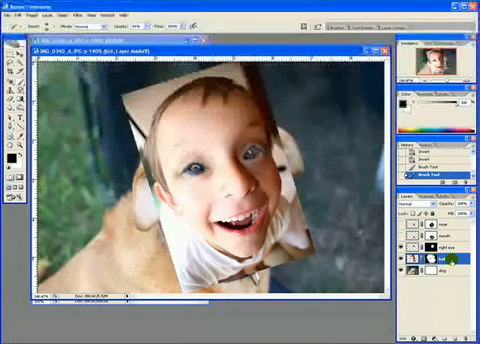
click(448, 270)
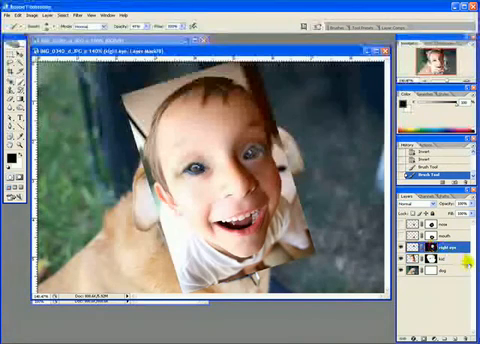